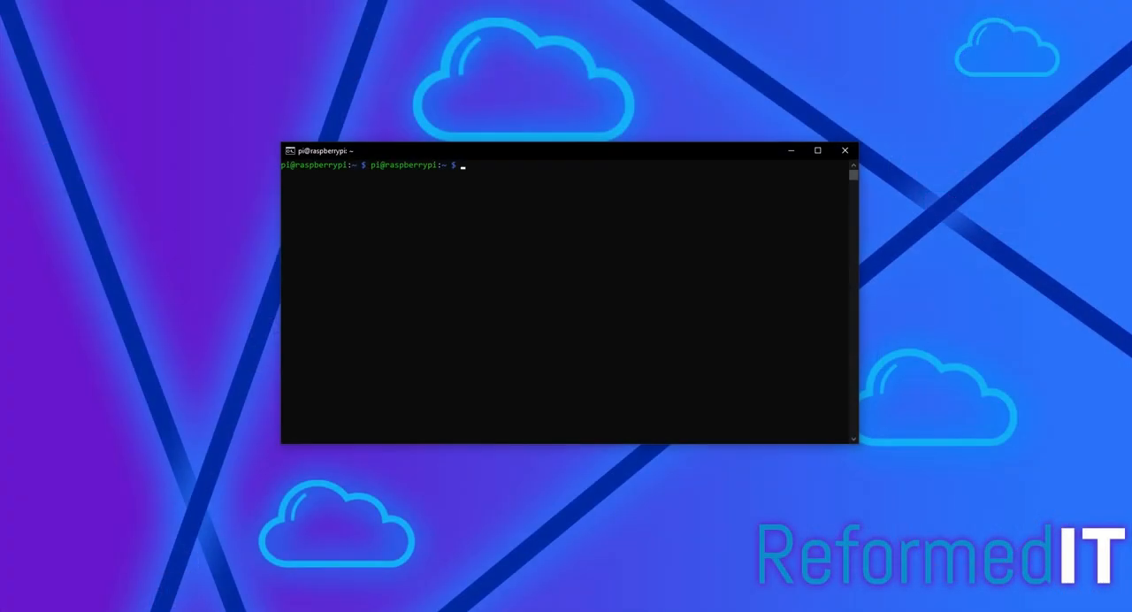
{"action": "mouse_move", "coordinate": [1016, 233]}
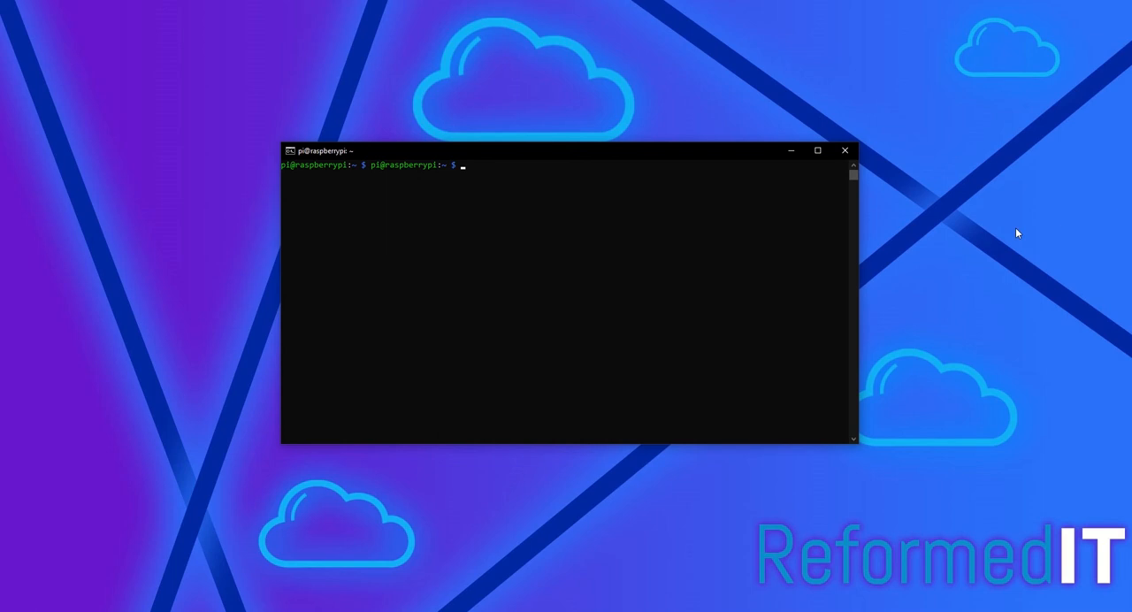
{"action": "type", "text": "wget https://downloads-global.3cx.com/downloads/sbc/3cxsbc.zip -O- | sudo bash"}
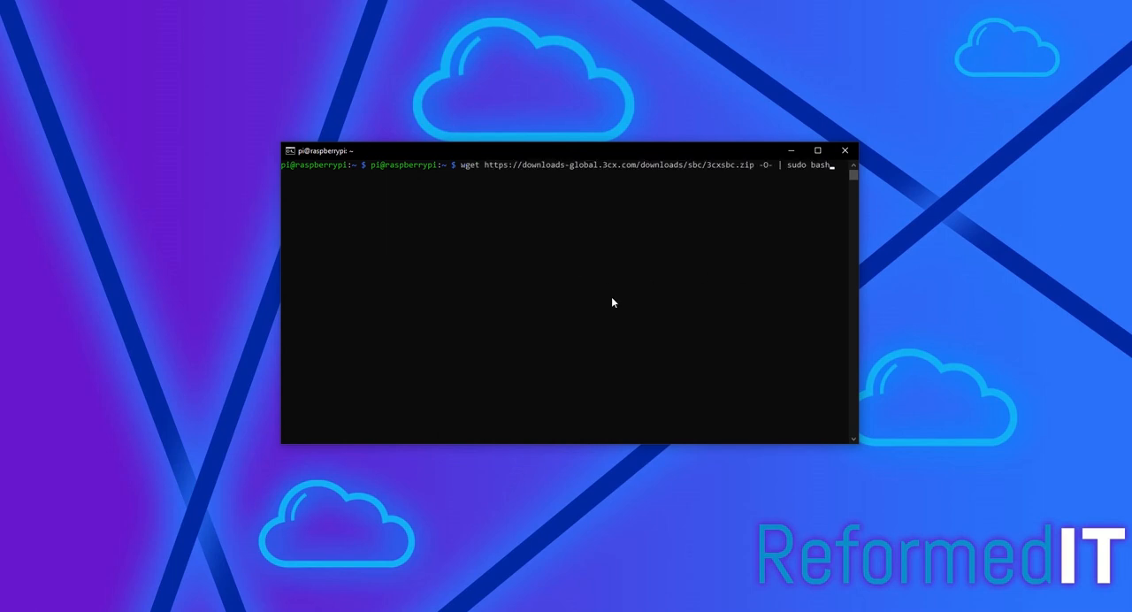
Run the installer, acknowledge the 3CX prerequisites and accept the licence agreement
{"action": "key", "text": "Return"}
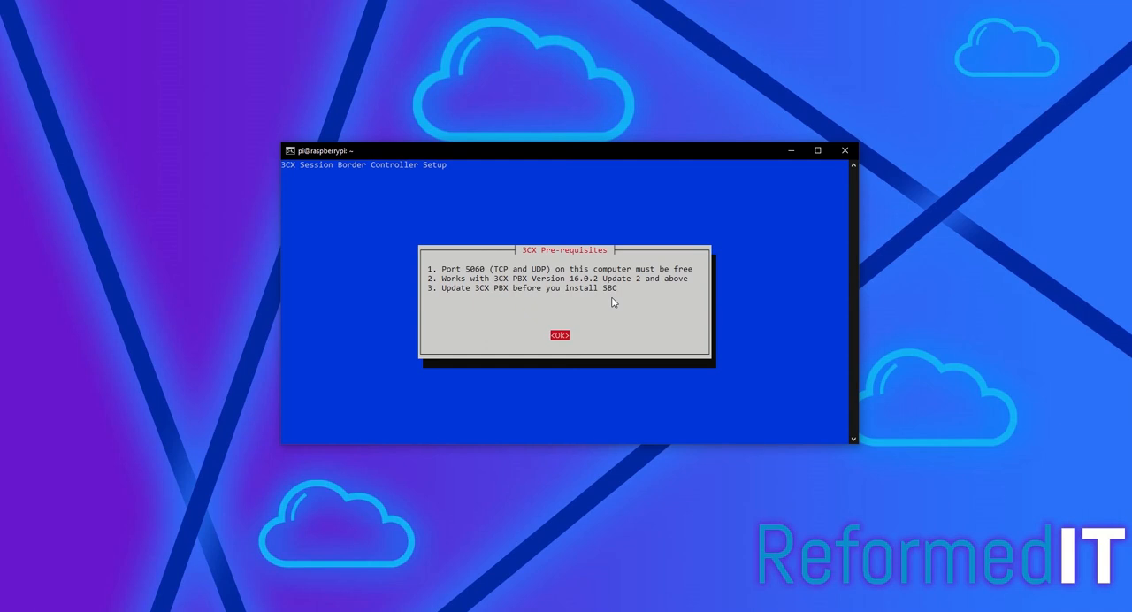
{"action": "left_click", "coordinate": [559, 335]}
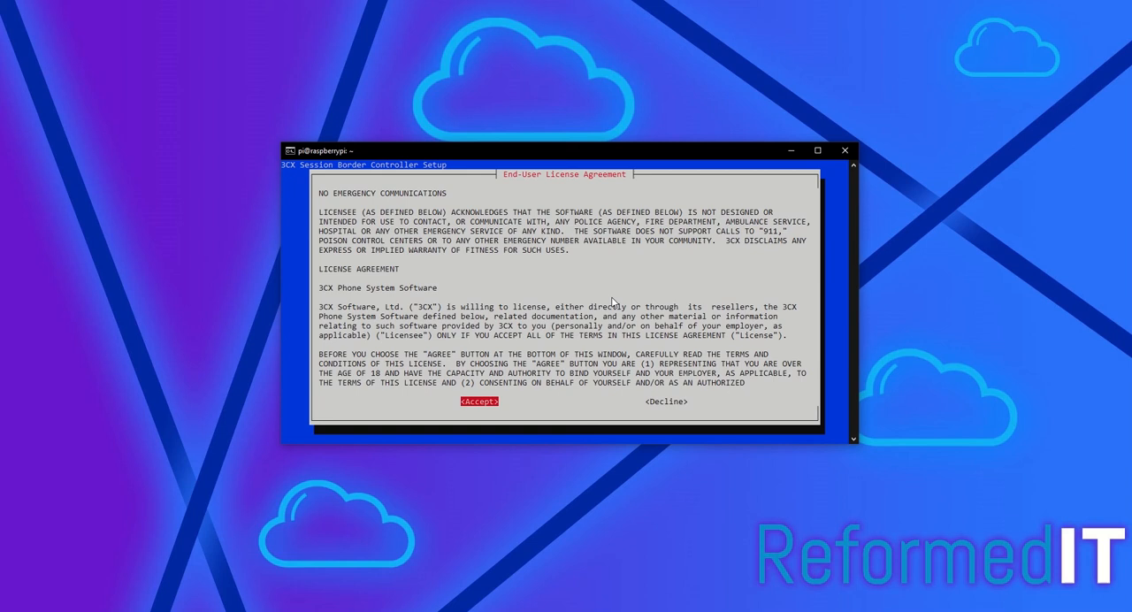
{"action": "left_click", "coordinate": [480, 400]}
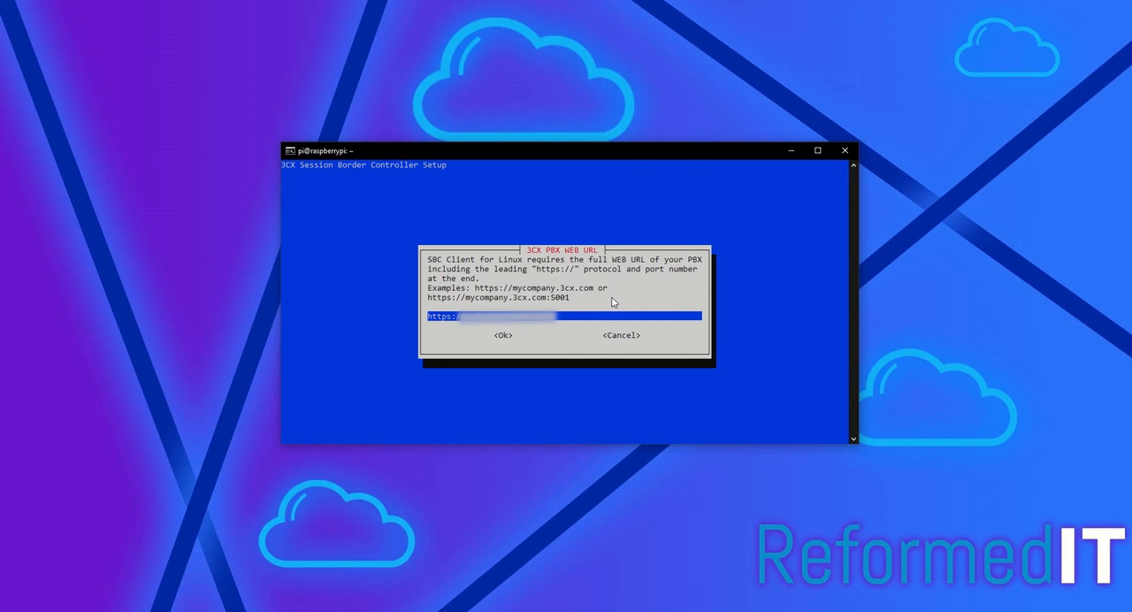
{"action": "left_click", "coordinate": [502, 334]}
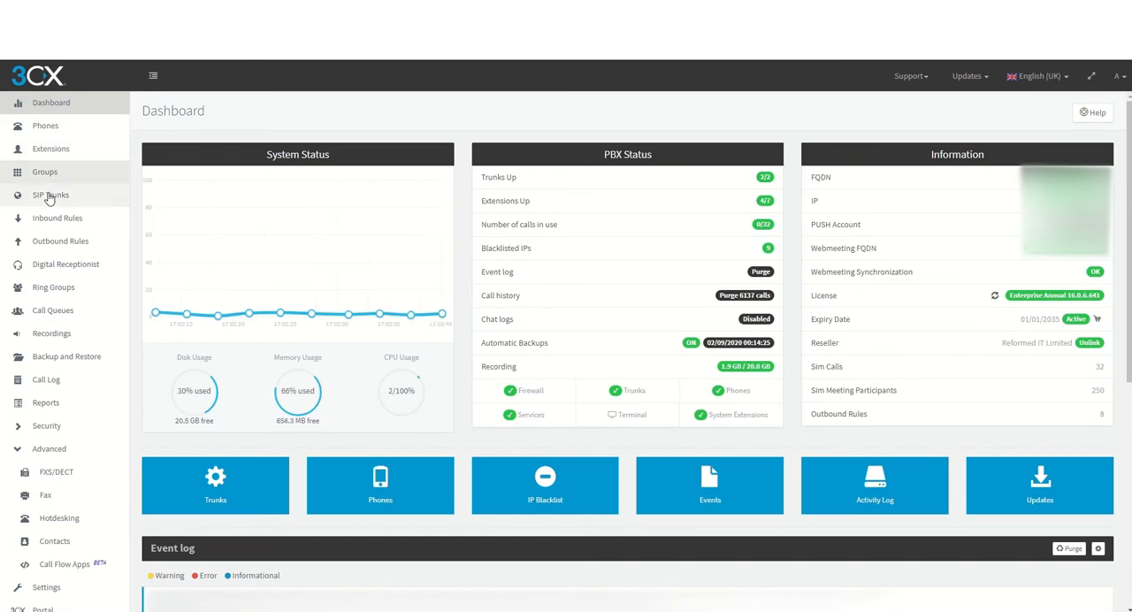
Add an SBC under SIP Trunks named 'HeadOffice', keeping the generated password
{"action": "left_click", "coordinate": [50, 194]}
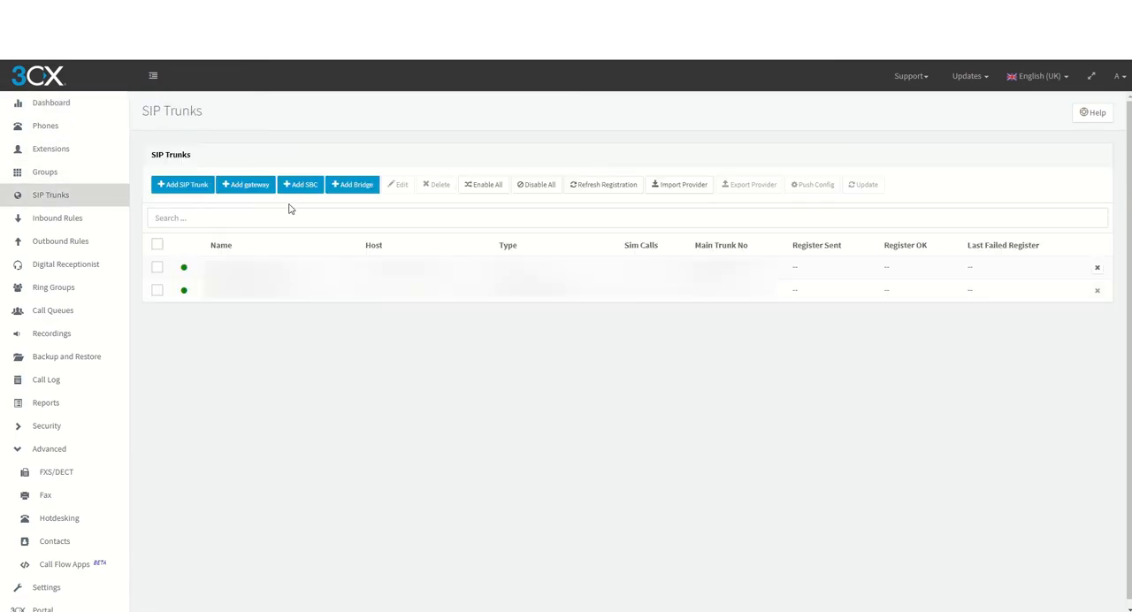
{"action": "left_click", "coordinate": [300, 184]}
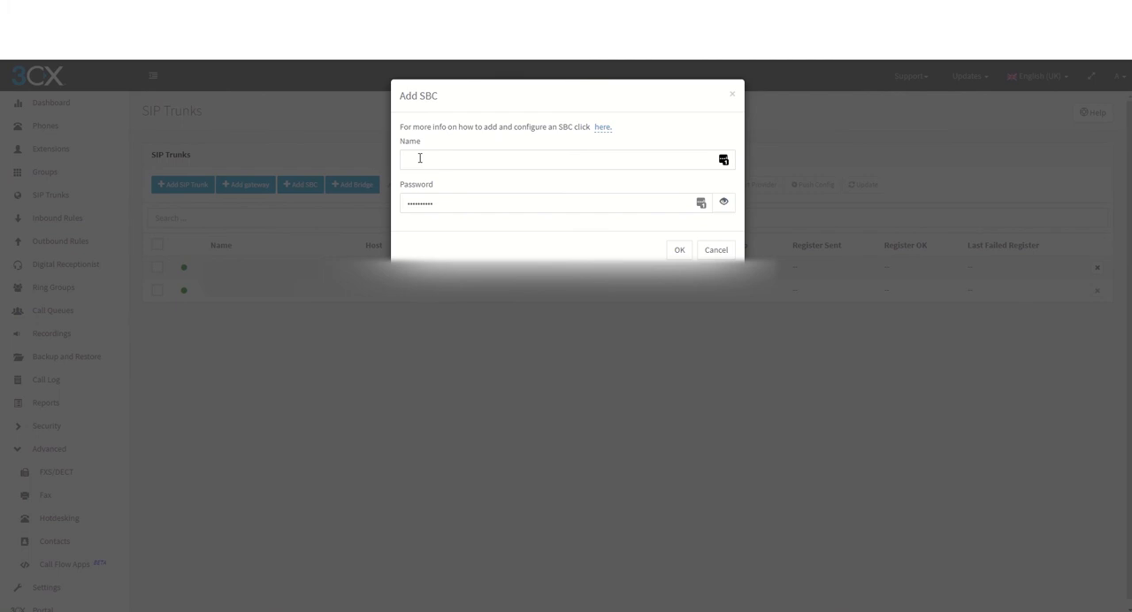
{"action": "type", "text": "HeadOf"}
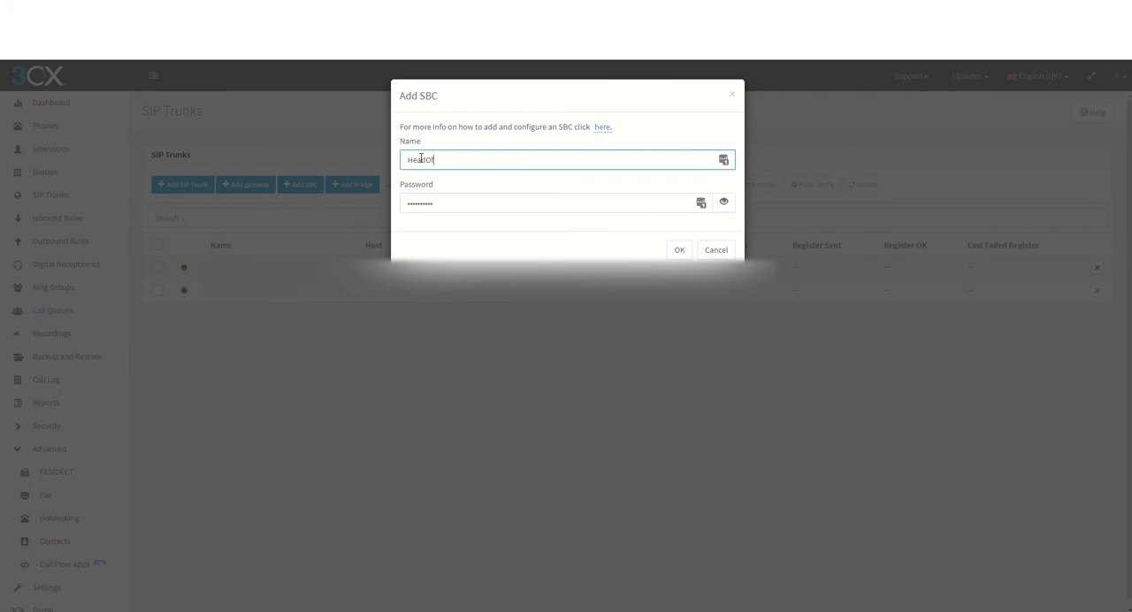
{"action": "type", "text": "fice"}
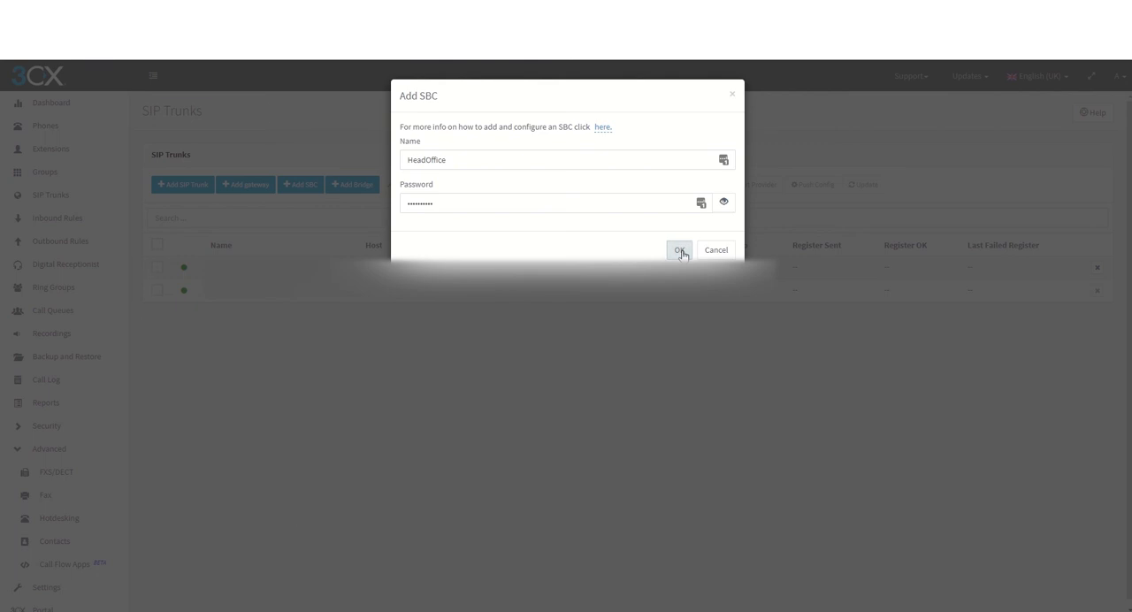
{"action": "left_click", "coordinate": [679, 249]}
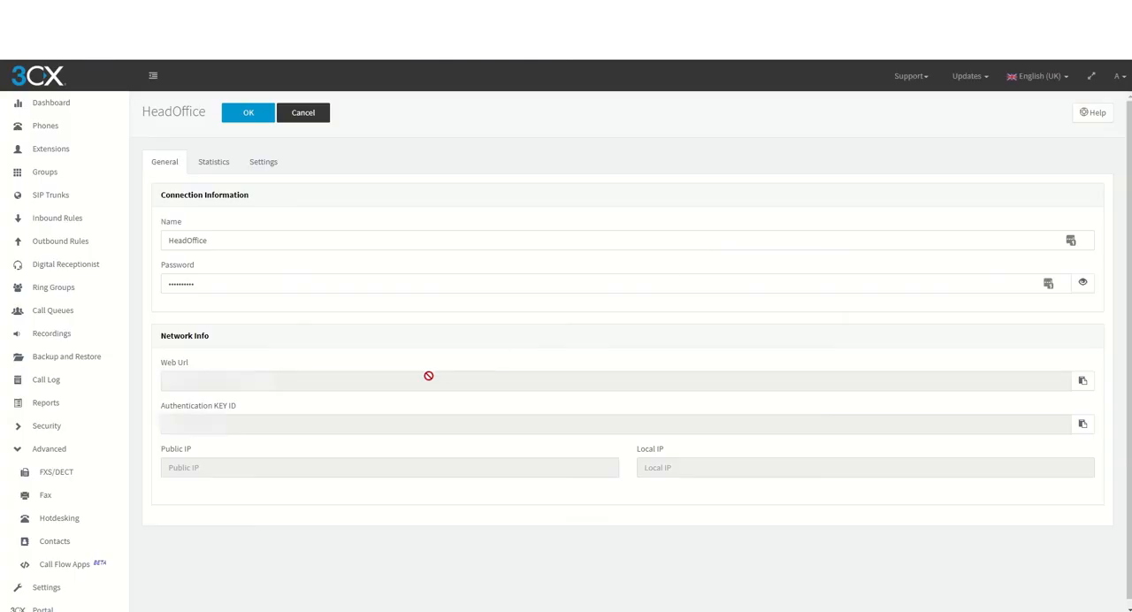
{"action": "mouse_move", "coordinate": [429, 375]}
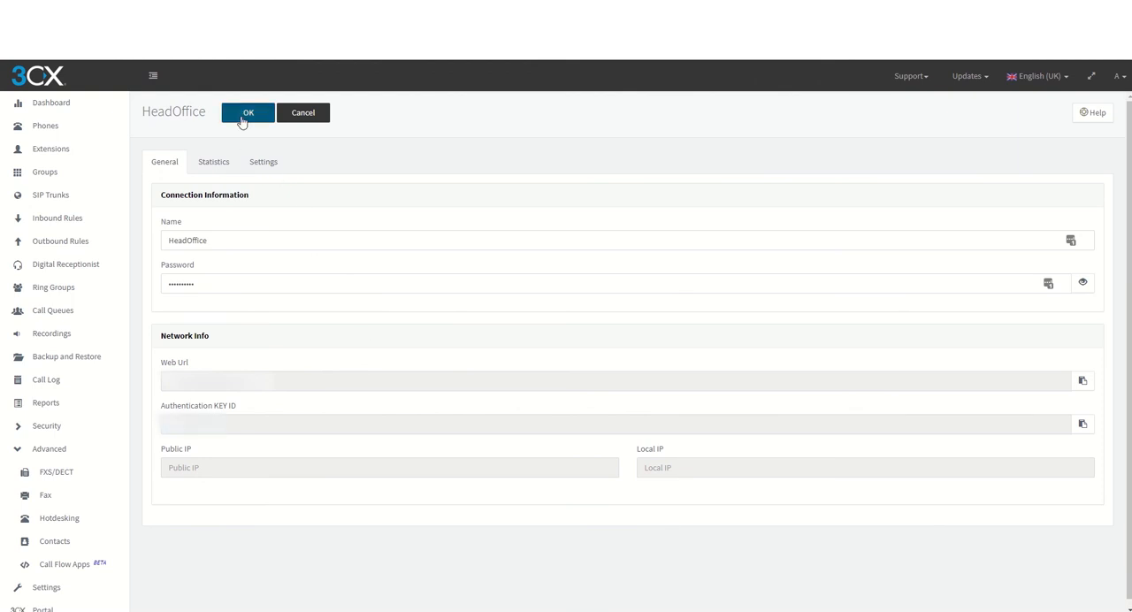
Save the HeadOffice SBC settings page with the OK button
{"action": "left_click", "coordinate": [248, 112]}
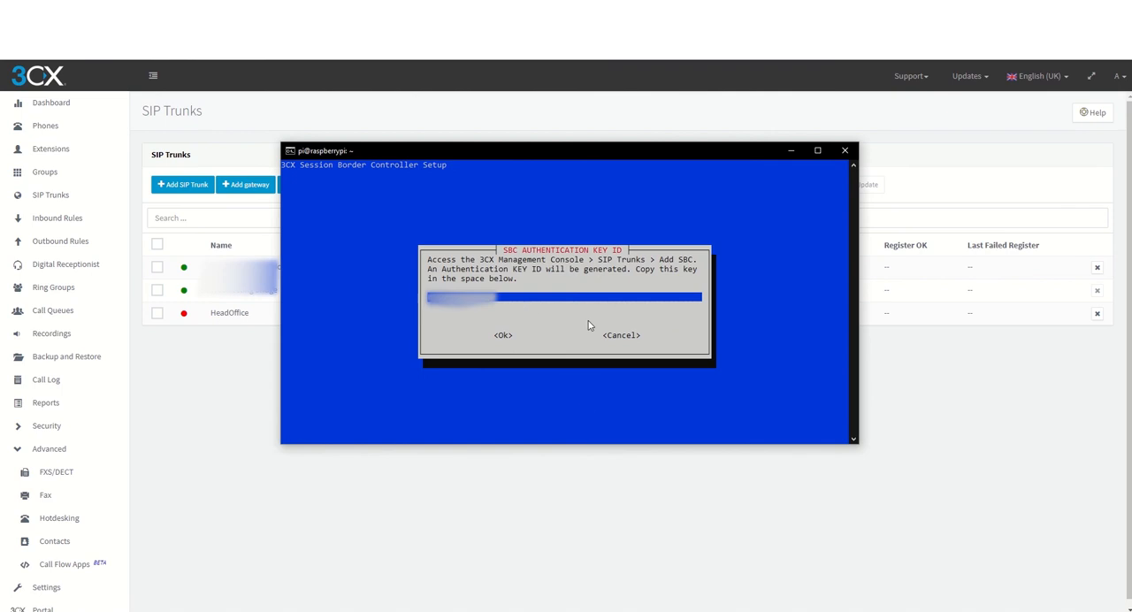
Confirm the pasted SBC authentication key ID in the Raspberry Pi setup
{"action": "left_click", "coordinate": [503, 335]}
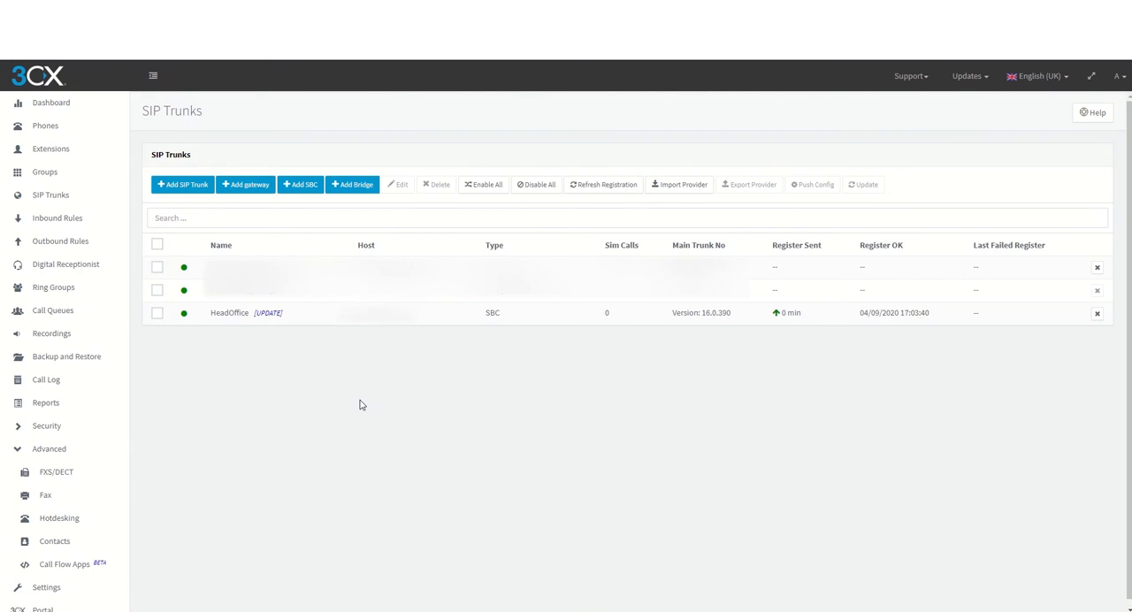
{"action": "mouse_move", "coordinate": [268, 313]}
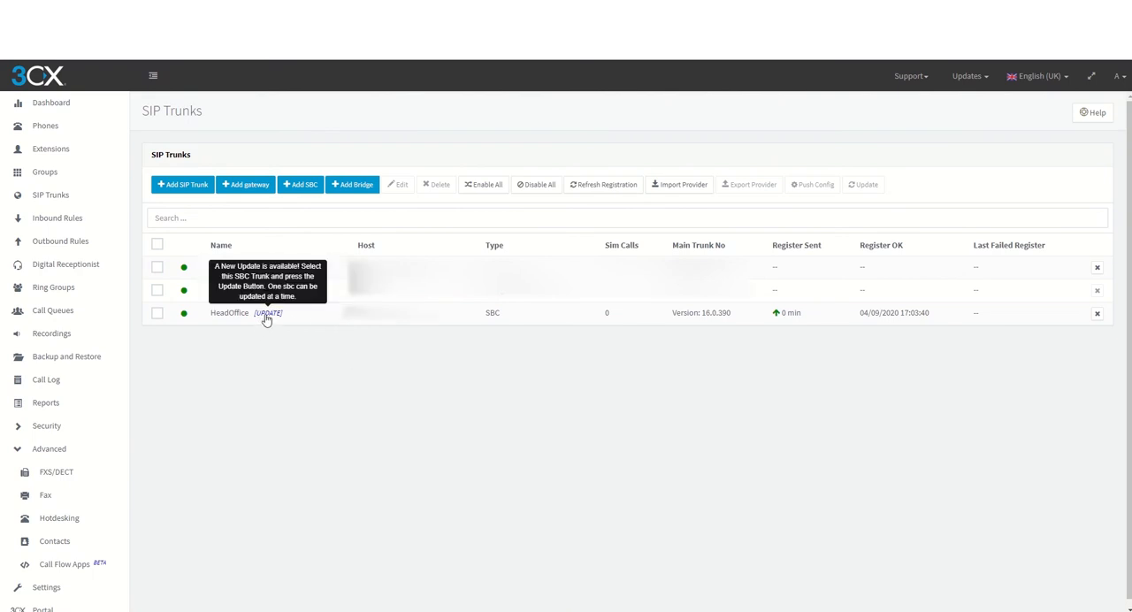